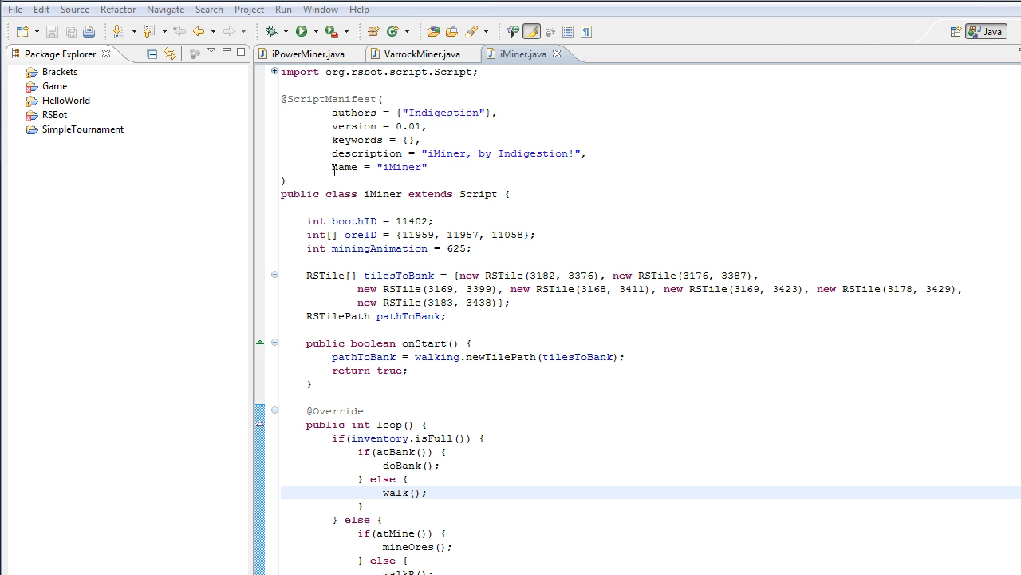
{"action": "mouse_move", "coordinate": [315, 166]}
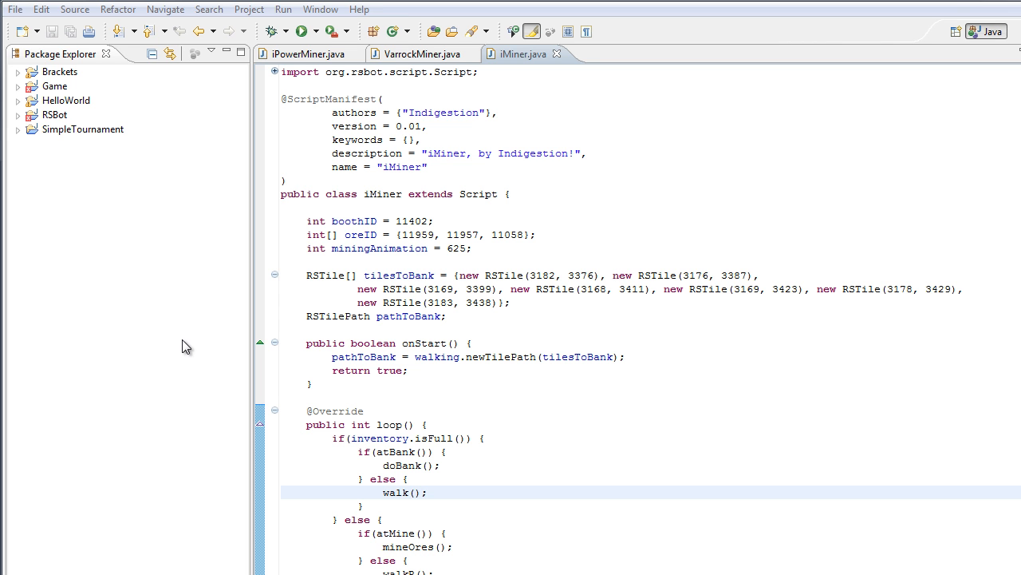
{"action": "mouse_move", "coordinate": [84, 320]}
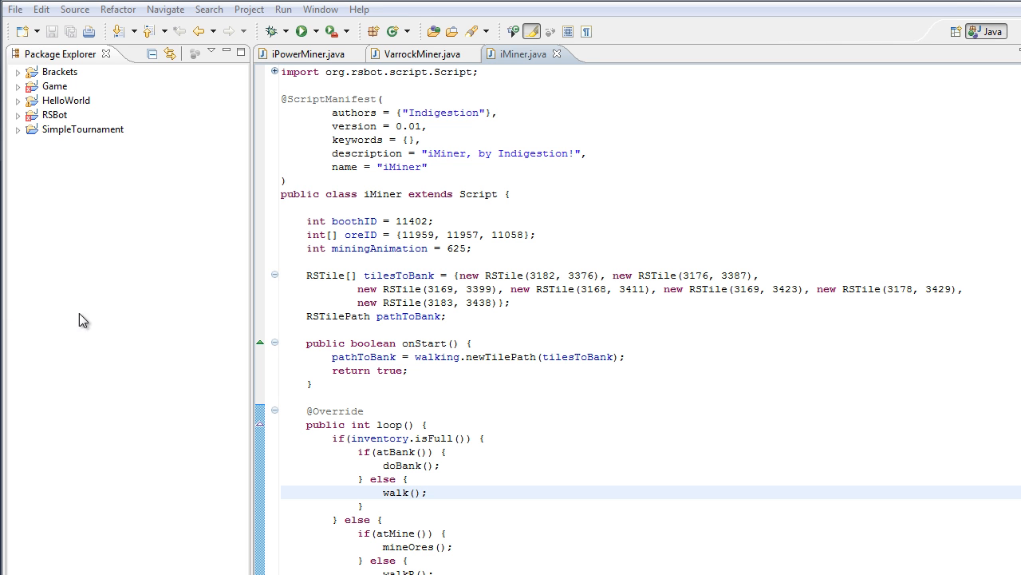
{"action": "mouse_move", "coordinate": [126, 309]}
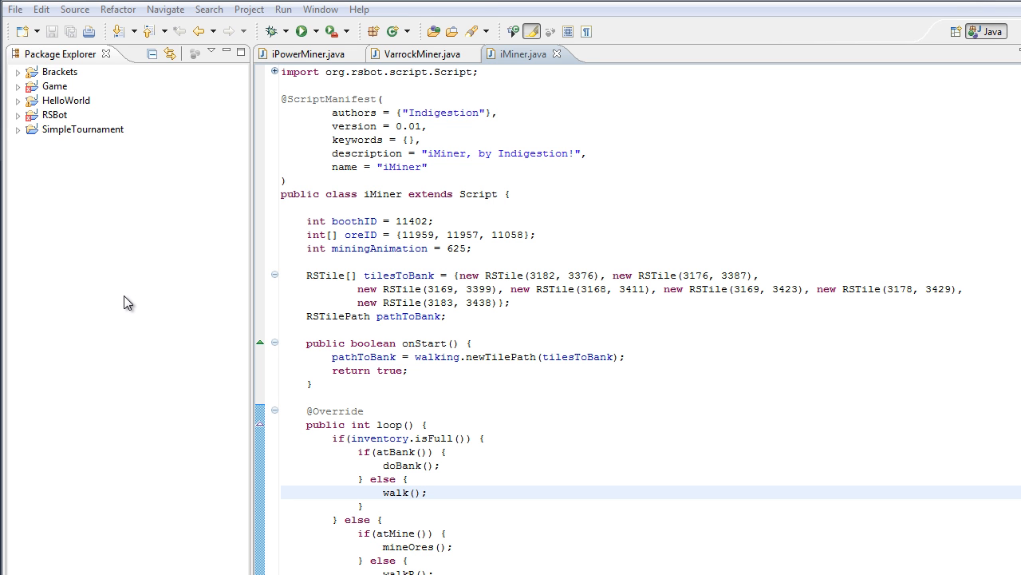
{"action": "mouse_move", "coordinate": [132, 286]}
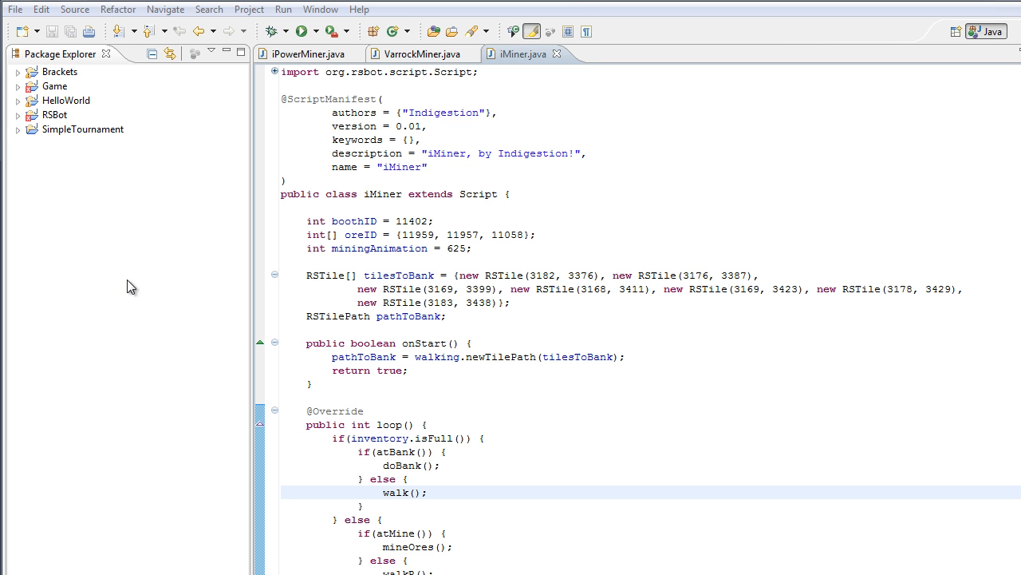
{"action": "mouse_move", "coordinate": [497, 159]}
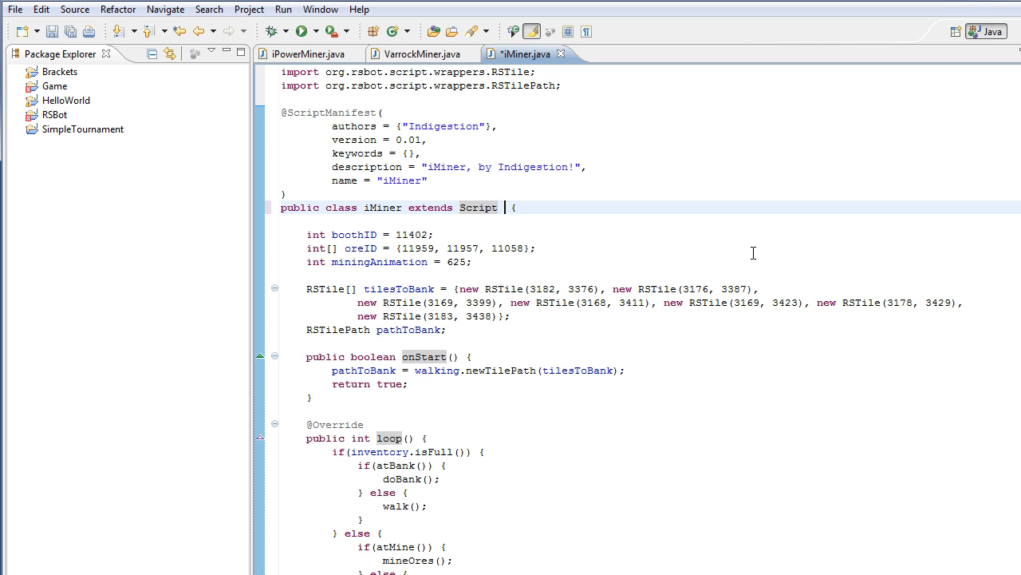
Step: Add 'implements PaintListener' to the iMiner class declaration after 'extends Script'
{"action": "type", "text": "implements"}
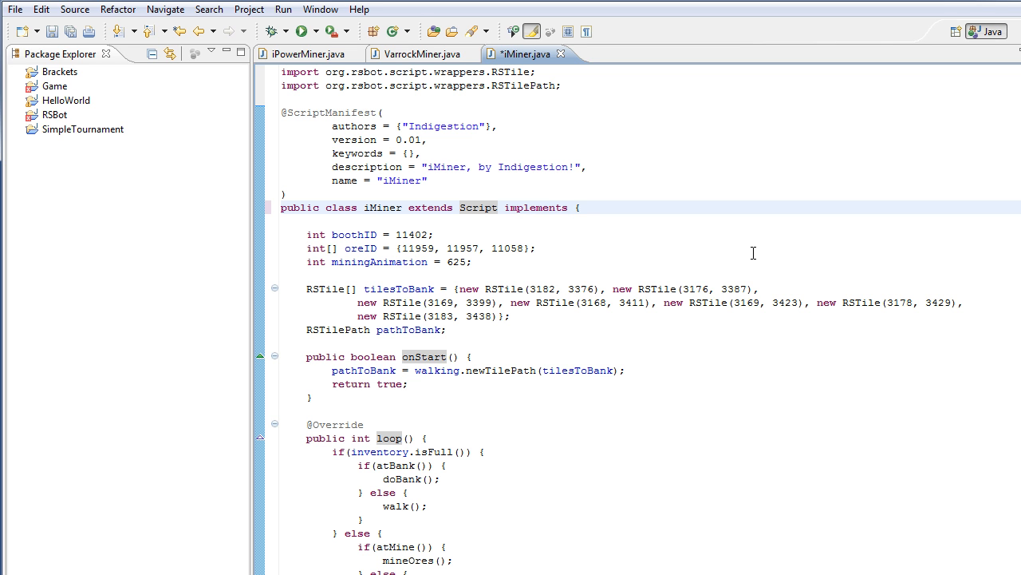
{"action": "type", "text": "PaintListener"}
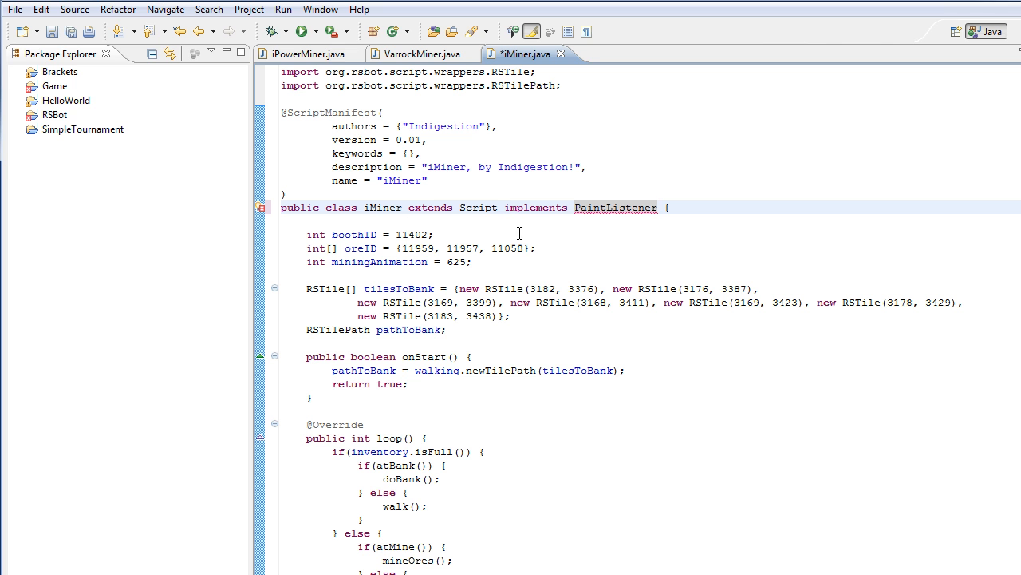
{"action": "mouse_move", "coordinate": [676, 243]}
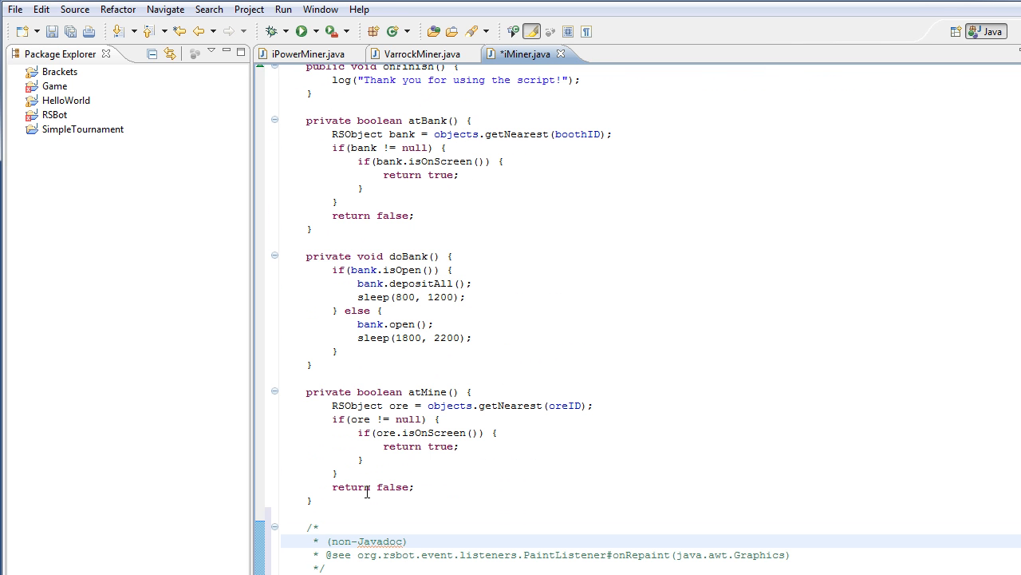
Step: Write a '----- PAINT -----' comment above onRepaint and select arg0 to rename it g
{"action": "scroll", "scroll_direction": "down", "scroll_amount": 3}
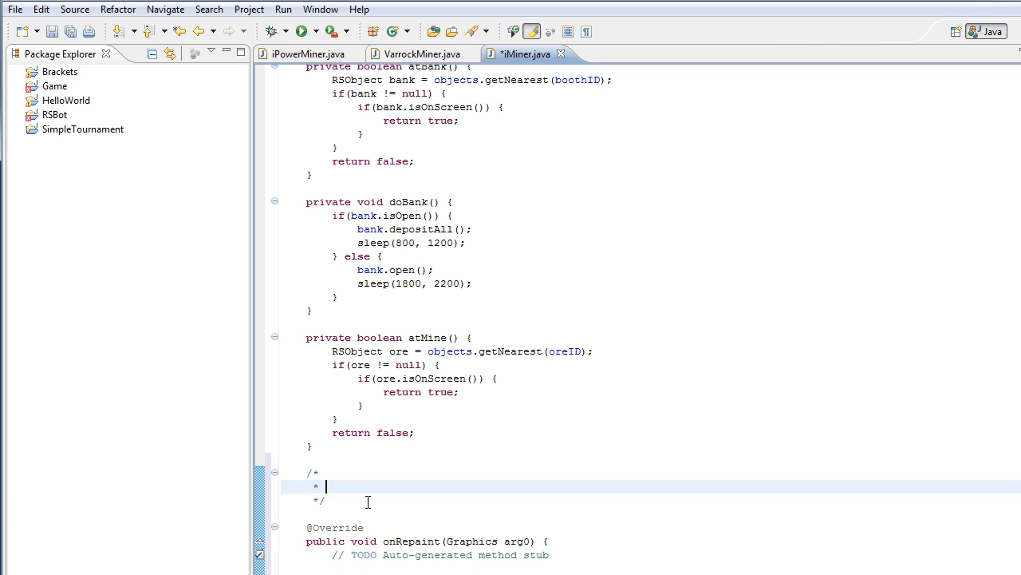
{"action": "type", "text": "-----"}
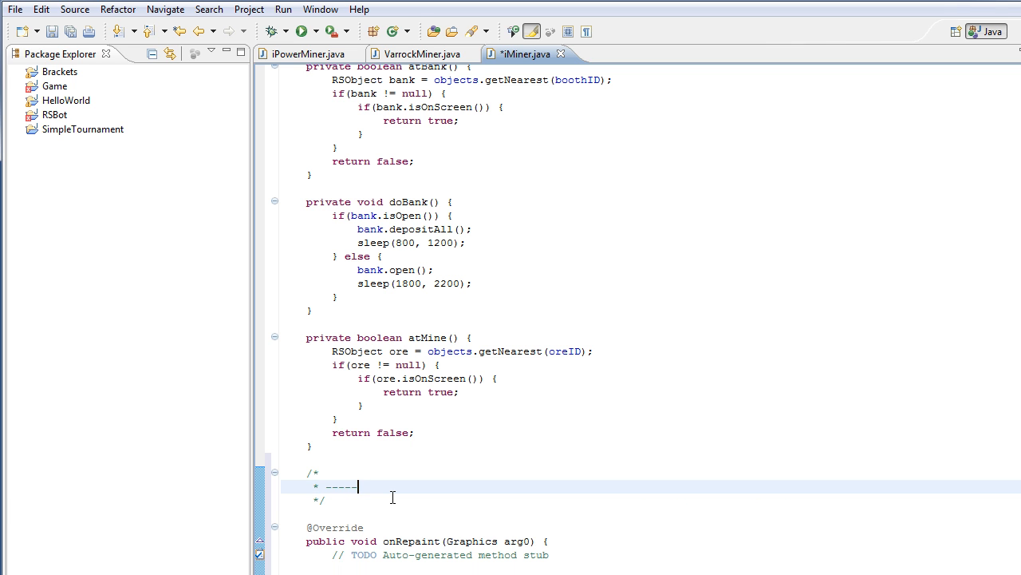
{"action": "type", "text": "PAINT"}
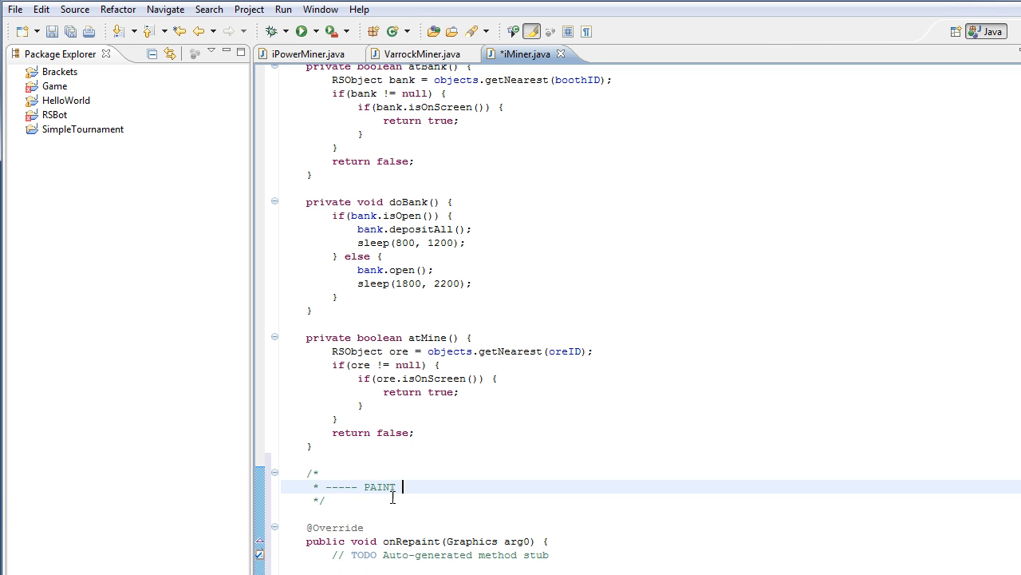
{"action": "type", "text": "-----"}
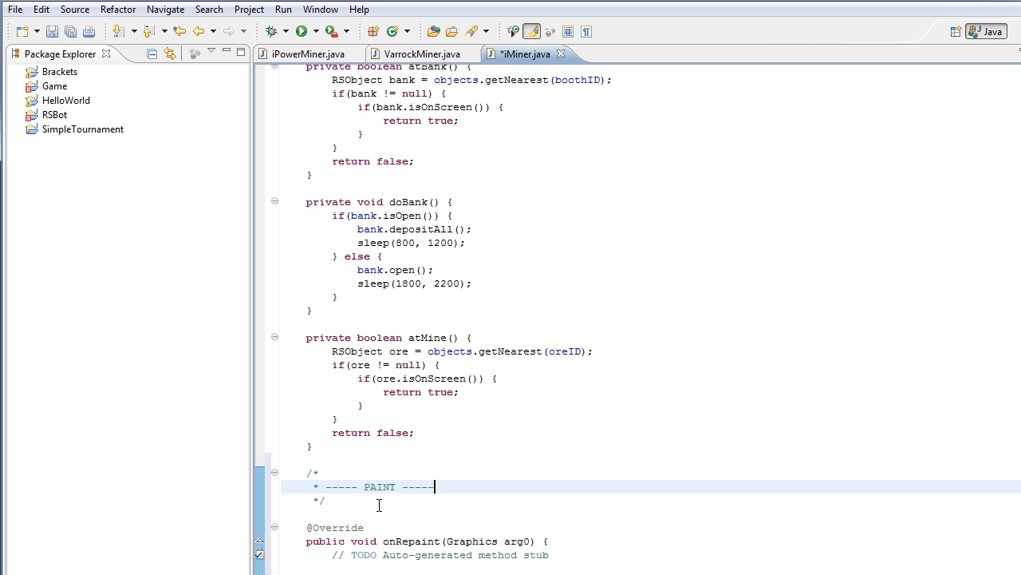
{"action": "double_click", "coordinate": [517, 541]}
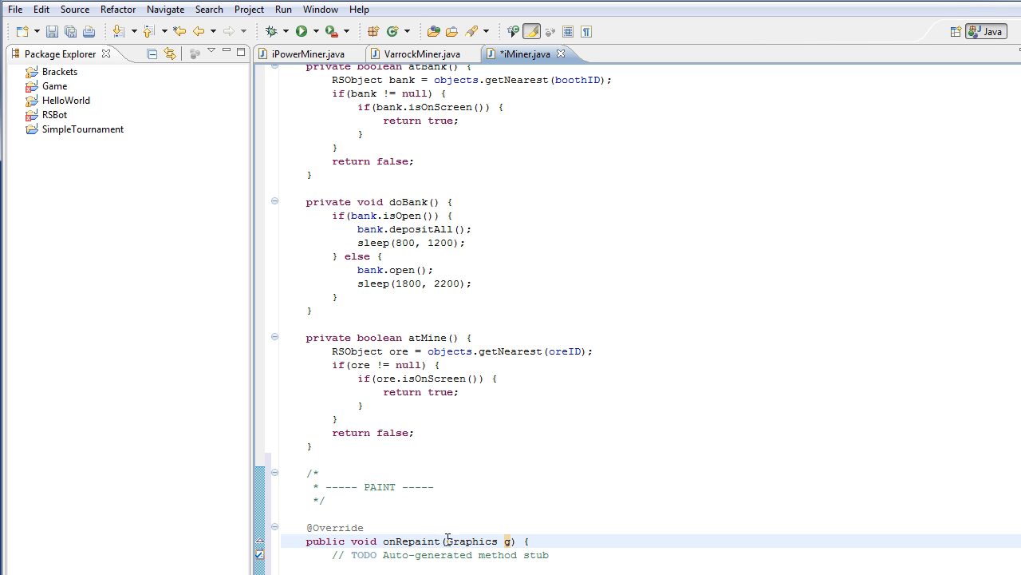
Step: Delete the '// TODO Auto-generated method stub' line from onRepaint
{"action": "double_click", "coordinate": [472, 541]}
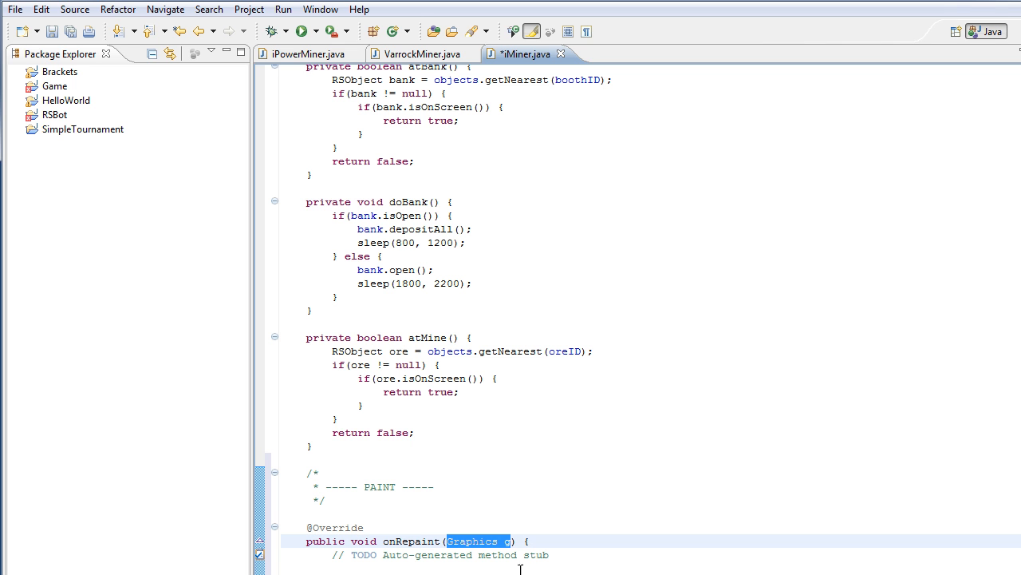
{"action": "mouse_move", "coordinate": [399, 559]}
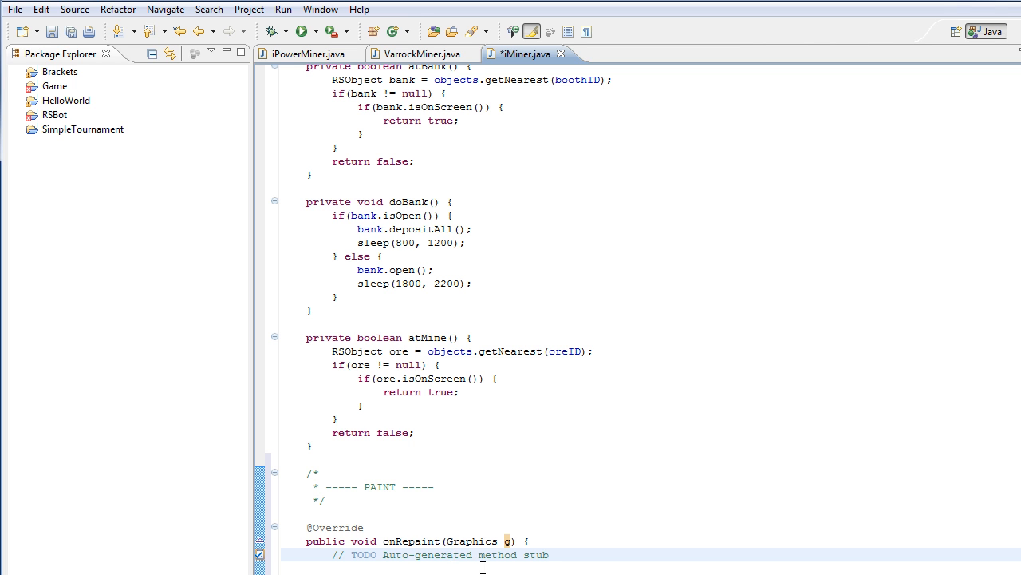
{"action": "mouse_move", "coordinate": [375, 570]}
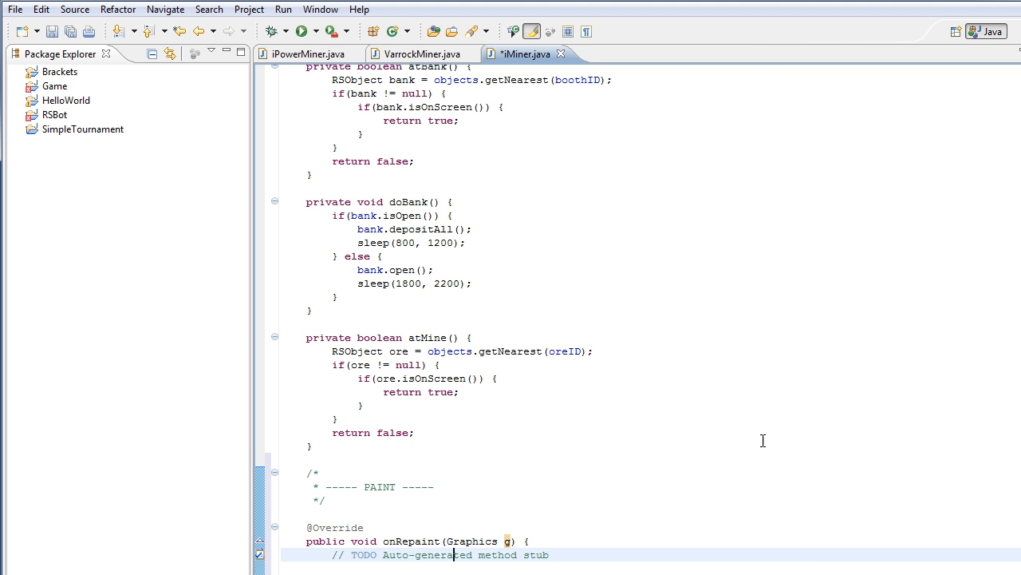
{"action": "mouse_move", "coordinate": [705, 407]}
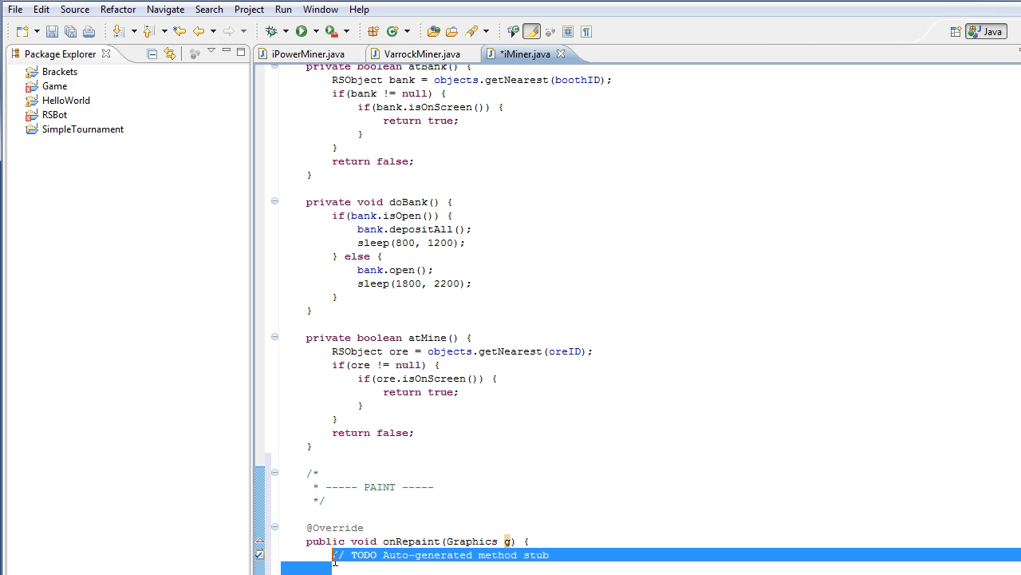
{"action": "scroll", "scroll_direction": "down", "scroll_amount": 3}
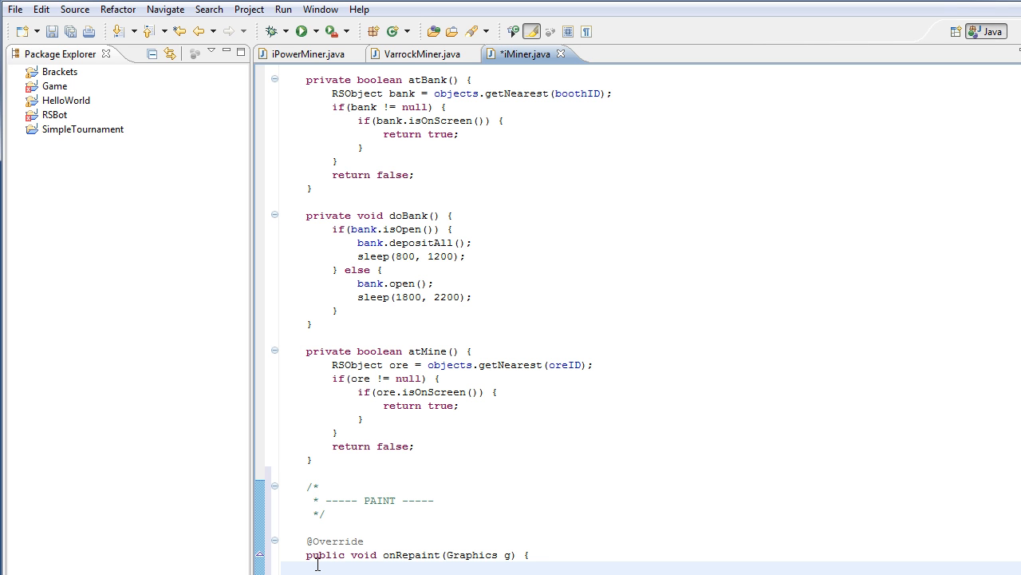
Step: Insert g.drawString from content assist with the text "Hello, world!"
{"action": "type", "text": "g"}
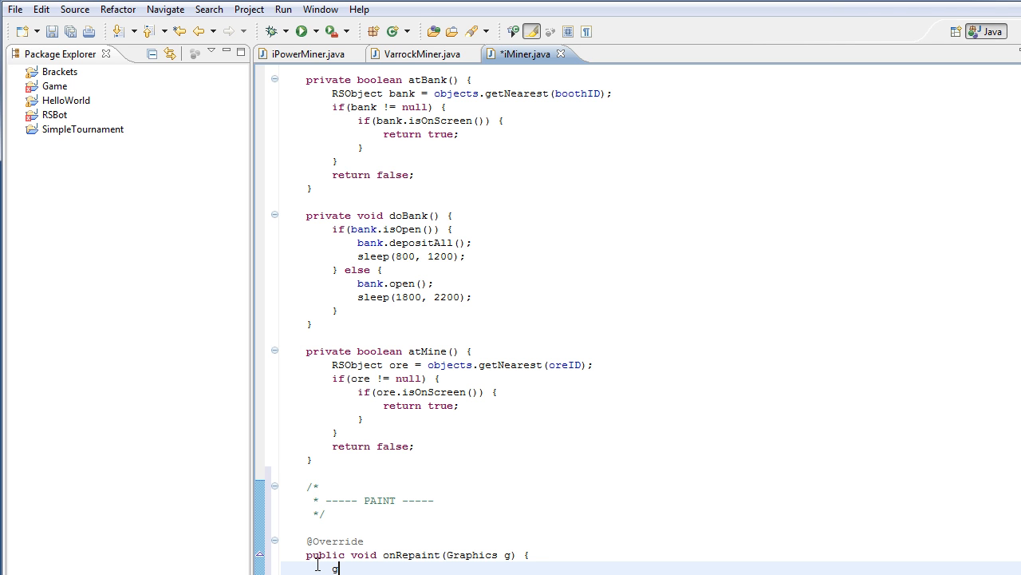
{"action": "type", "text": "."}
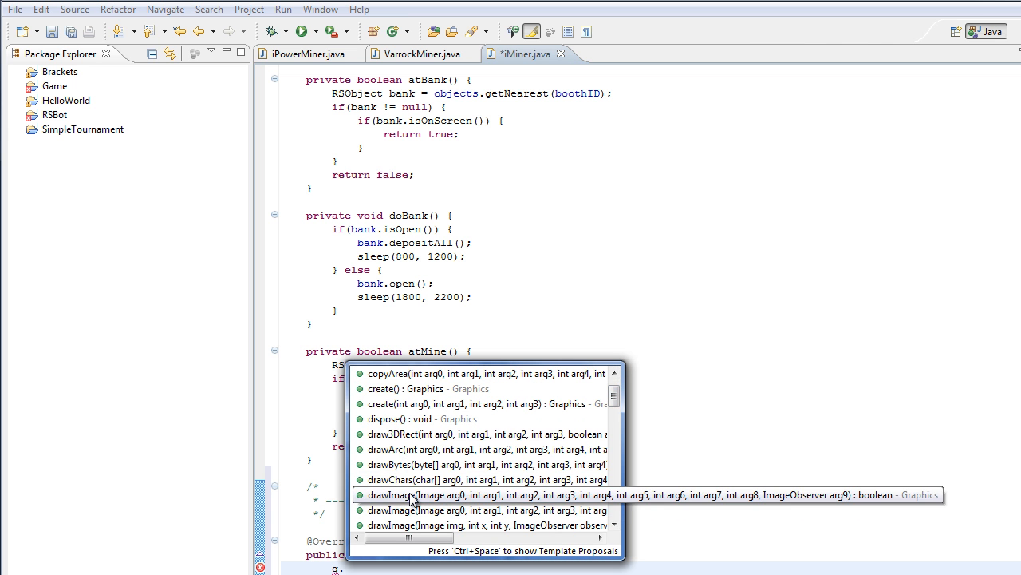
{"action": "mouse_move", "coordinate": [527, 499]}
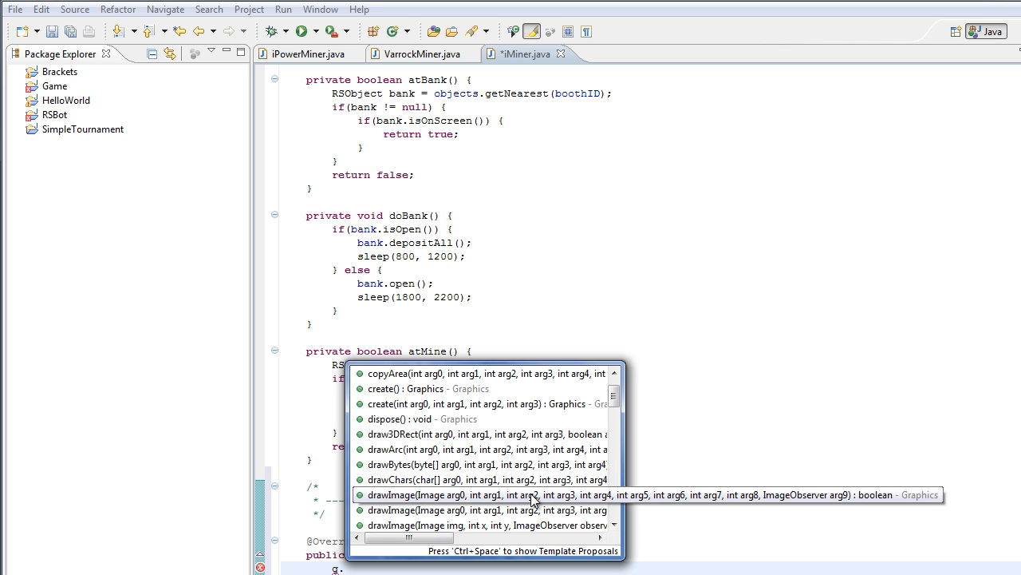
{"action": "scroll", "scroll_direction": "down", "scroll_amount": 3}
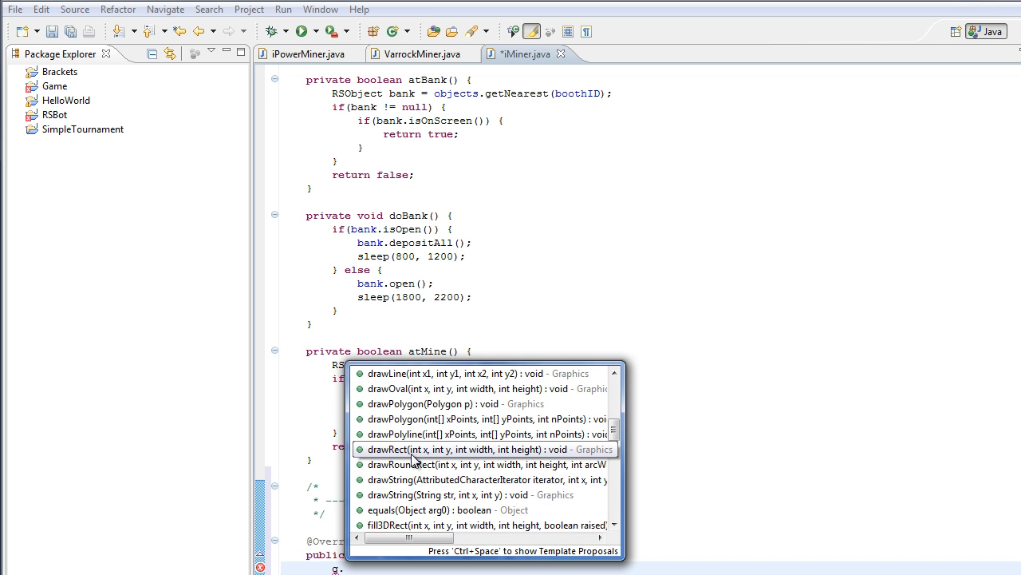
{"action": "mouse_move", "coordinate": [431, 471]}
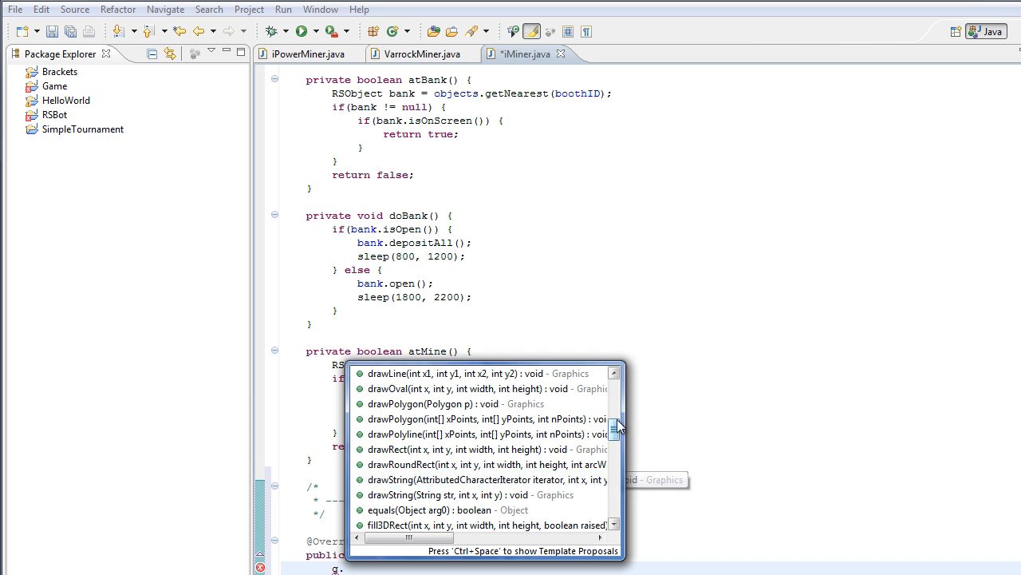
{"action": "scroll", "scroll_direction": "down", "scroll_amount": 3}
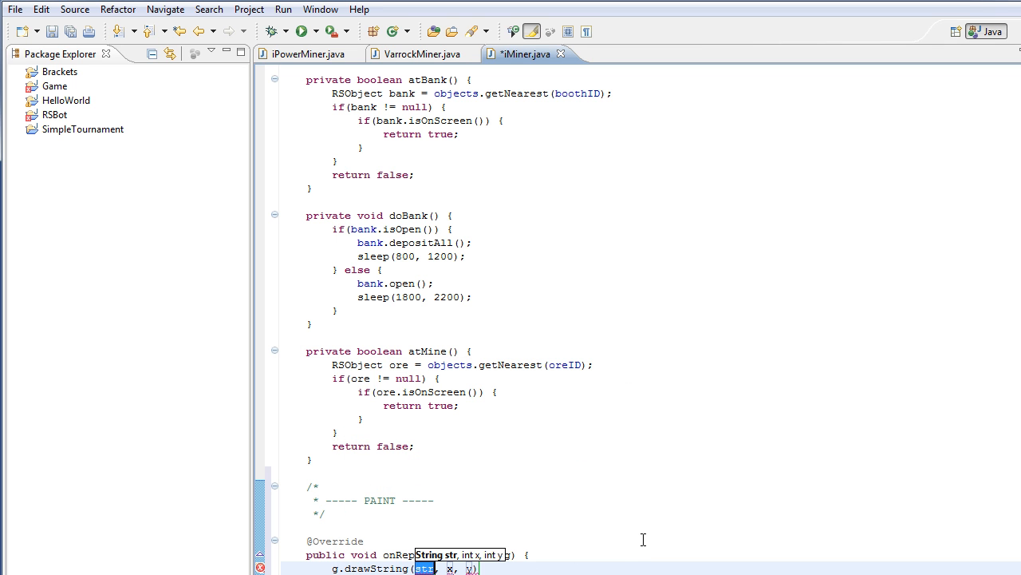
{"action": "type", "text": "\"Hello,"}
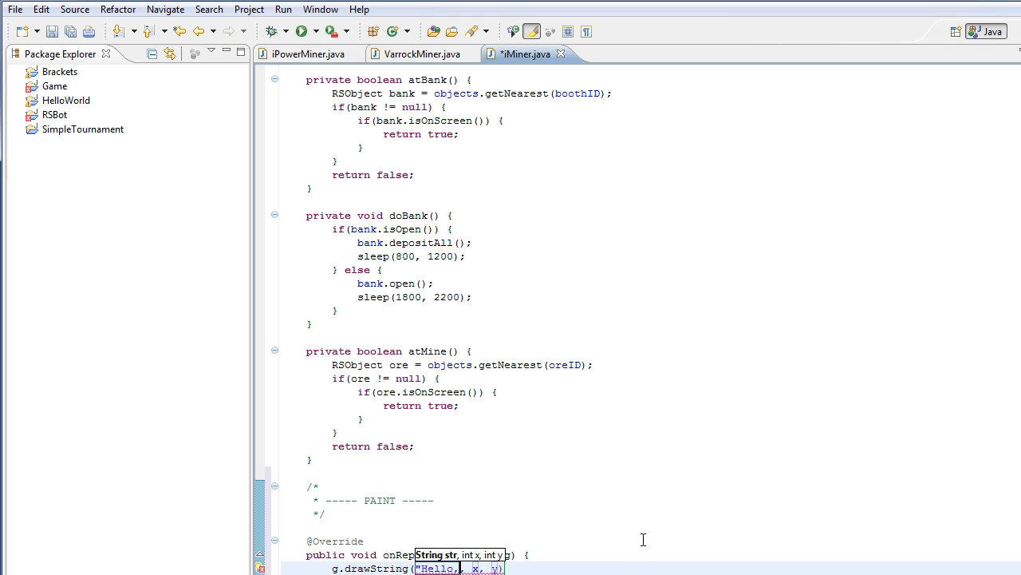
{"action": "type", "text": "world!"}
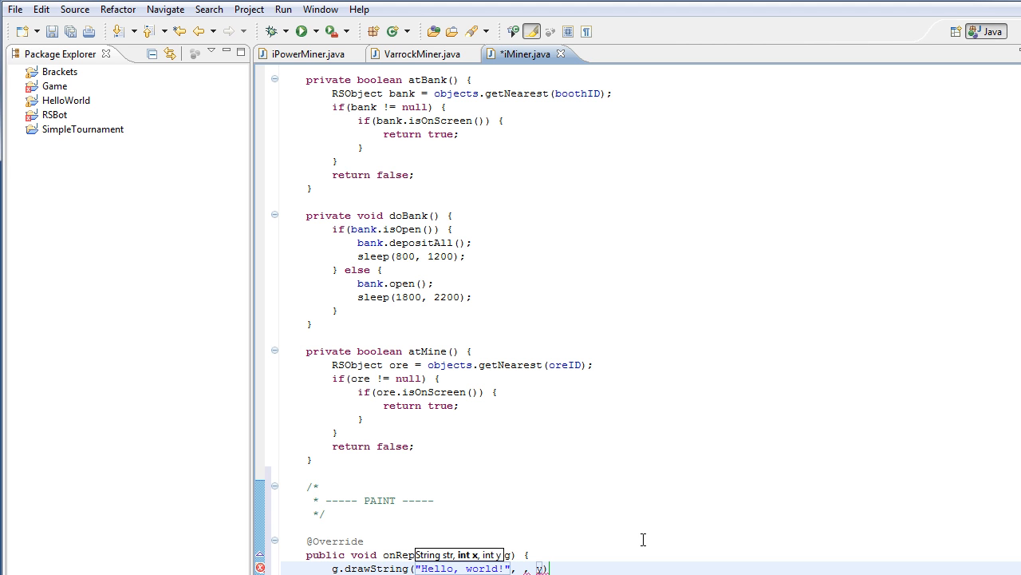
{"action": "mouse_move", "coordinate": [718, 550]}
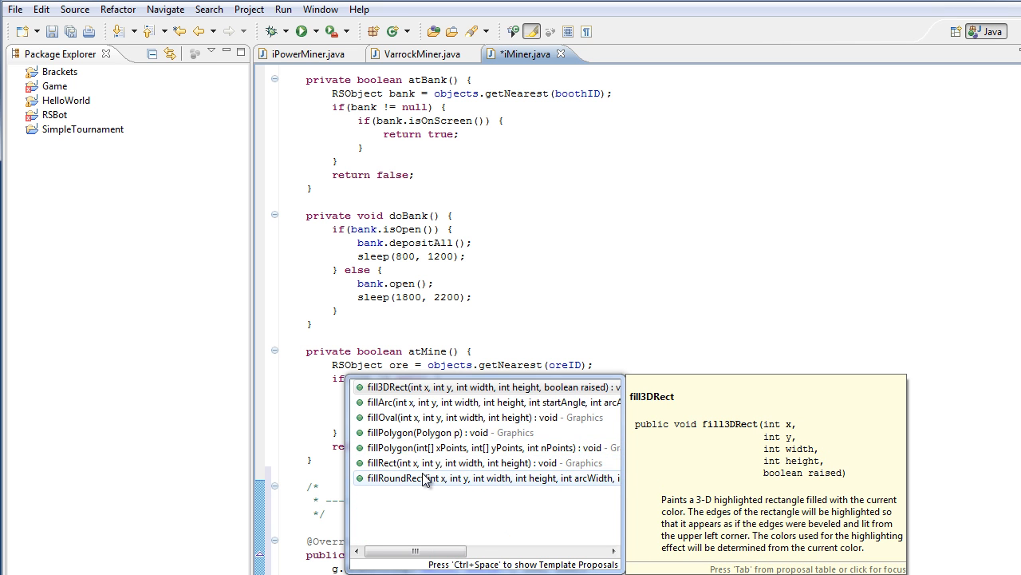
{"action": "mouse_move", "coordinate": [429, 463]}
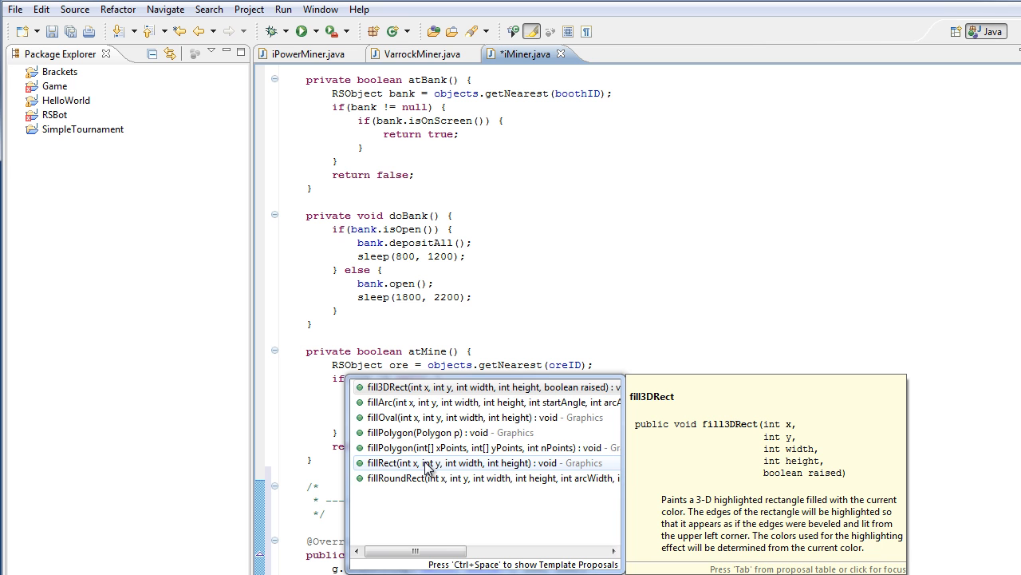
{"action": "mouse_move", "coordinate": [407, 478]}
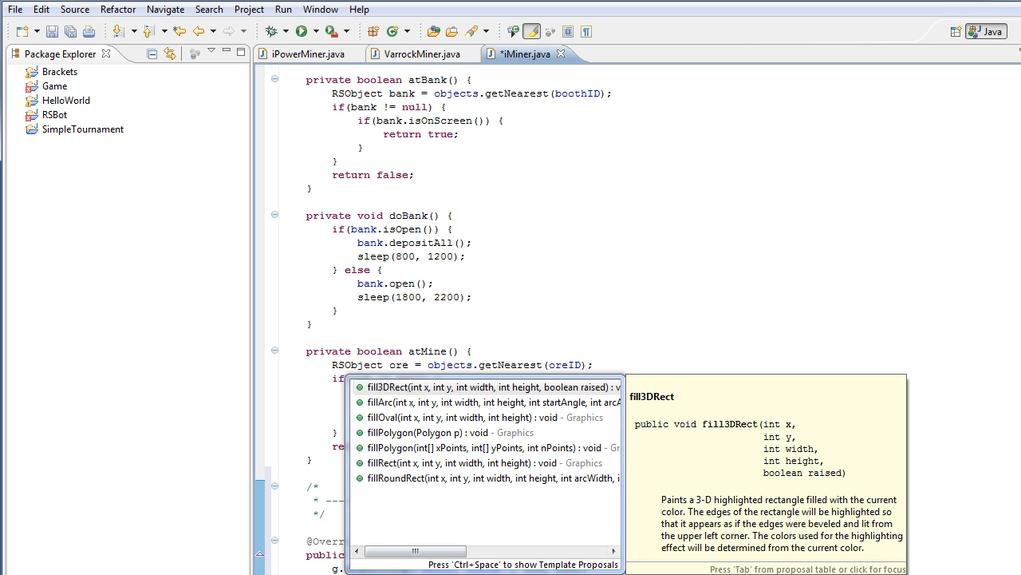
Step: Browse the Graphics completion list and read the setColor(Color c) documentation
{"action": "key", "text": "Escape"}
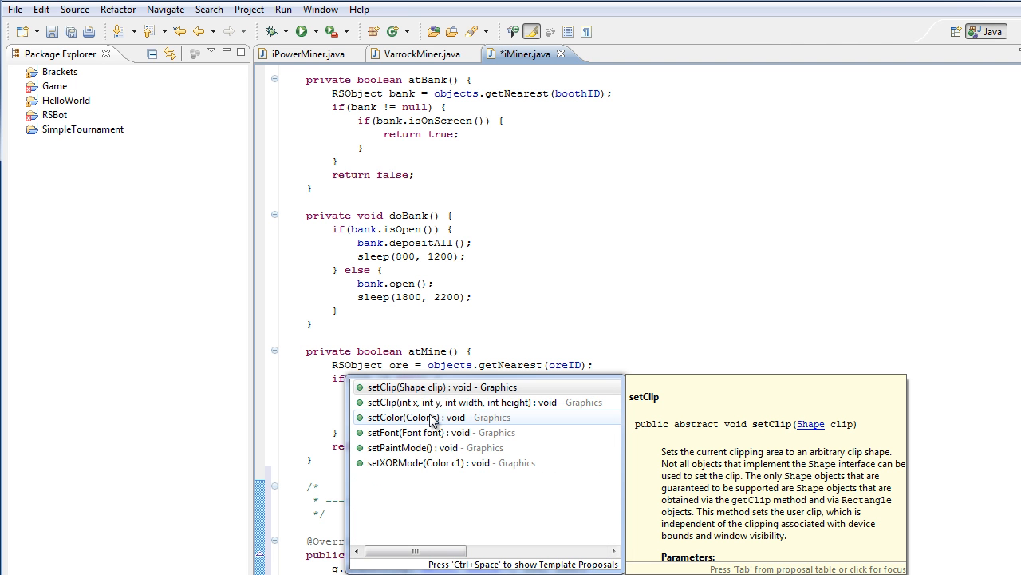
{"action": "left_click", "coordinate": [439, 417]}
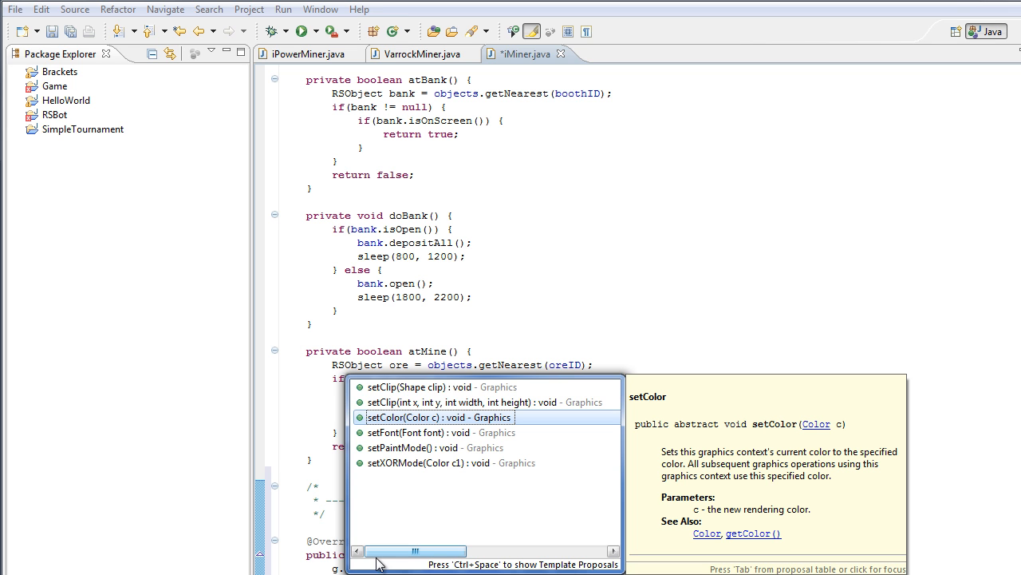
{"action": "mouse_move", "coordinate": [470, 402]}
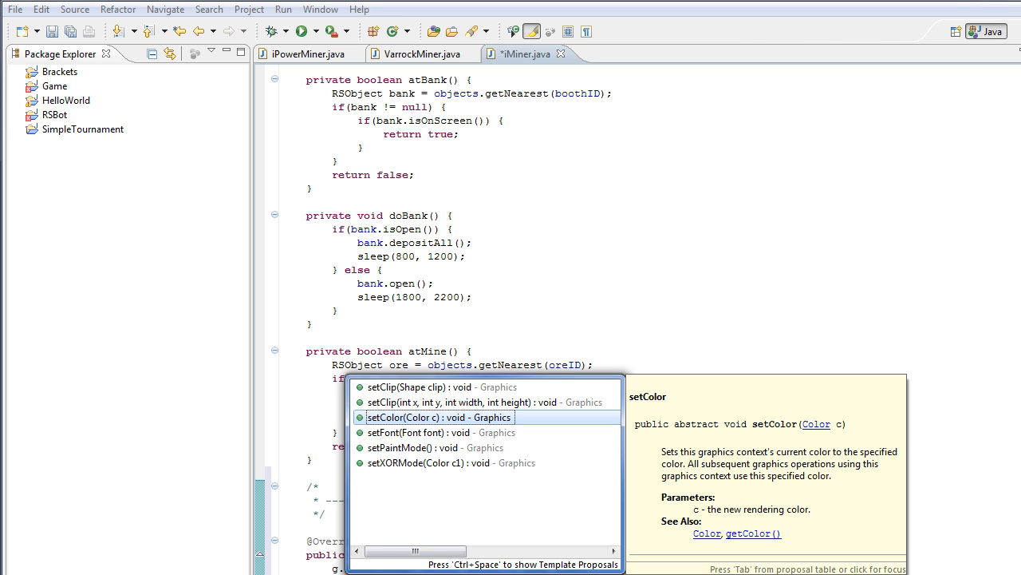
{"action": "mouse_move", "coordinate": [377, 567]}
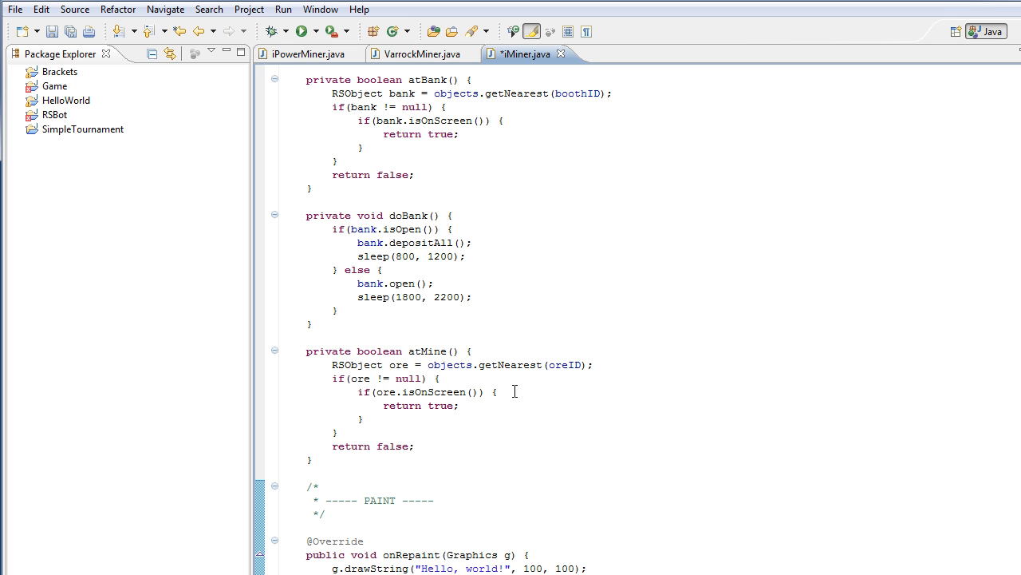
Step: Scroll down in onRepaint to reach the spot below the first drawString line
{"action": "scroll", "scroll_direction": "down", "scroll_amount": 3}
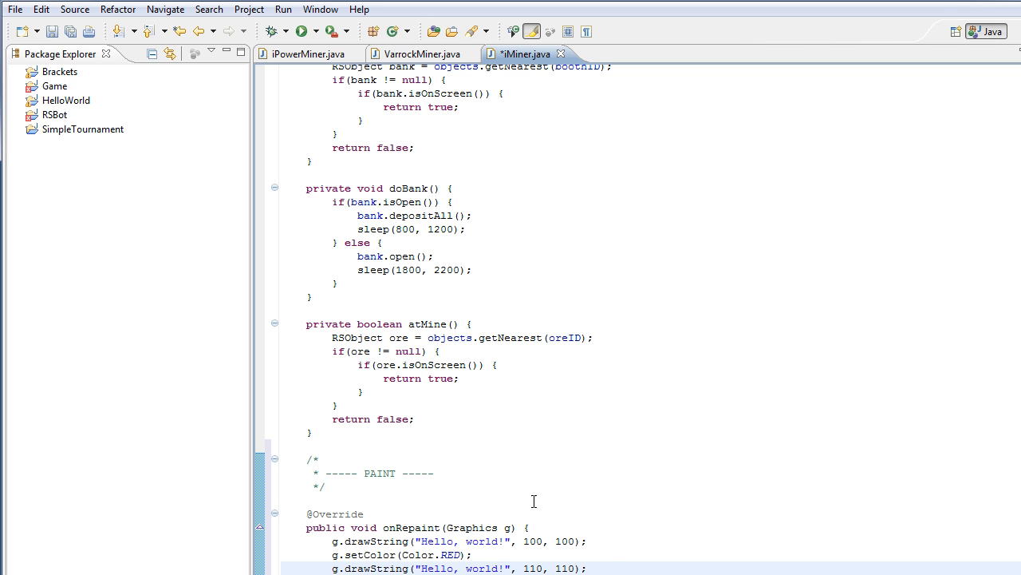
{"action": "left_click_drag", "start_coordinate": [402, 541], "coordinate": [587, 569]}
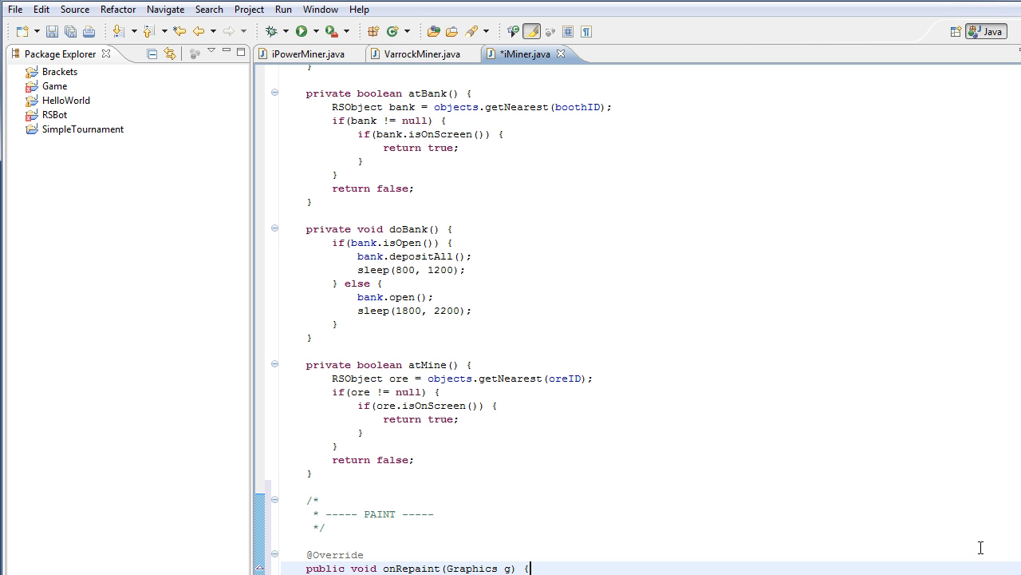
{"action": "mouse_move", "coordinate": [751, 488]}
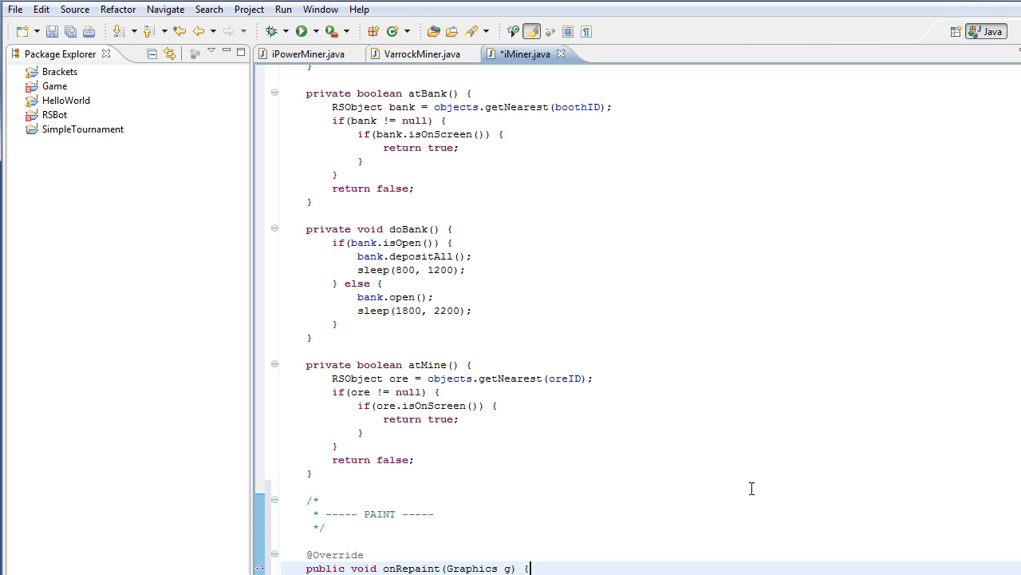
{"action": "mouse_move", "coordinate": [482, 489]}
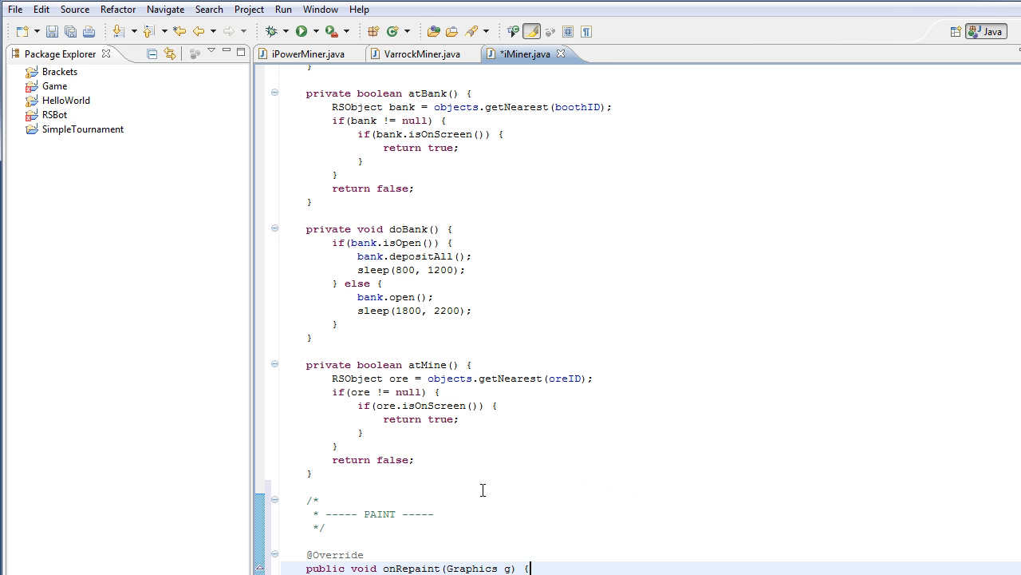